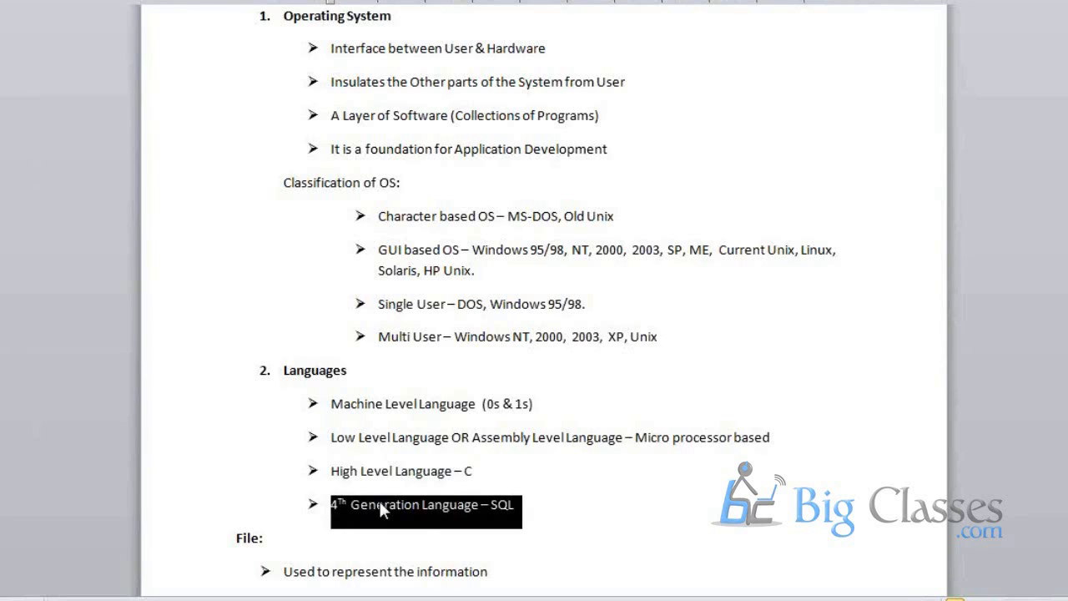
mouse_move(186, 564)
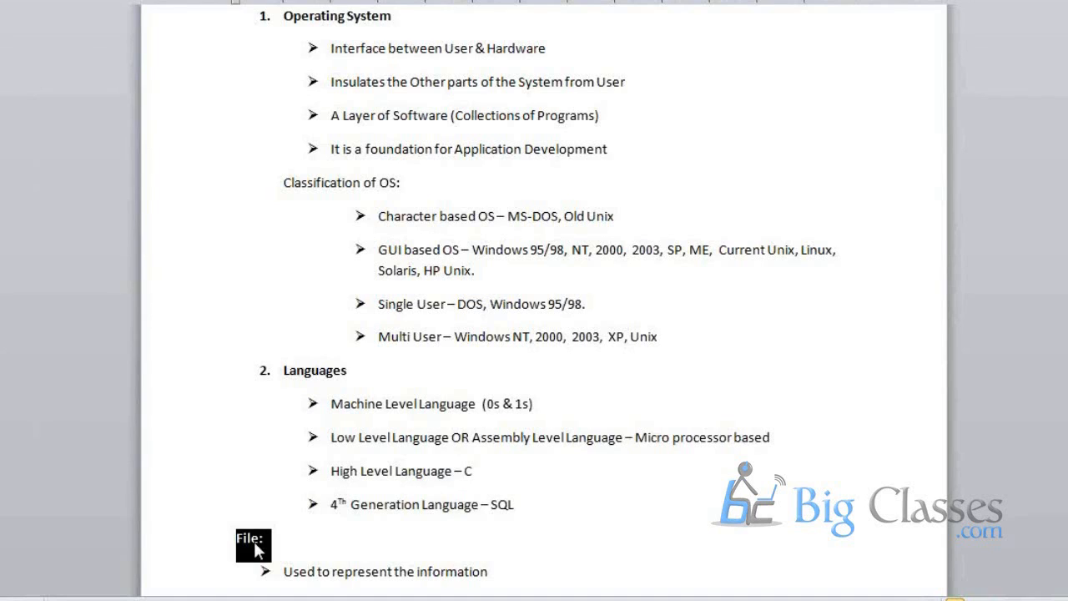
- Emphasise the File heading, review the examples line and clear its highlight while moving down the notes
double_click(382, 571)
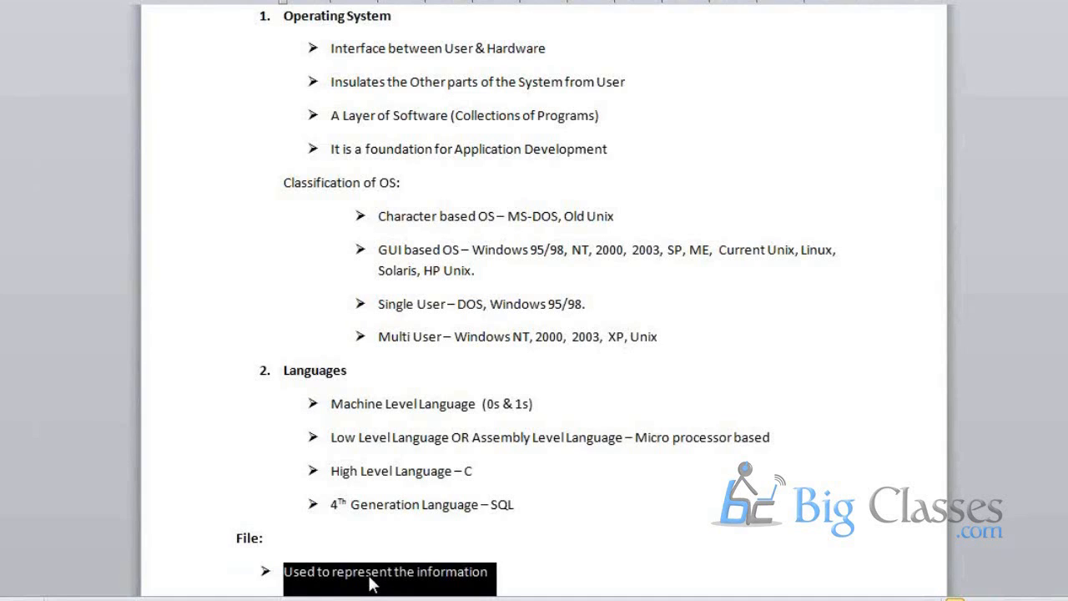
scroll("down", 3)
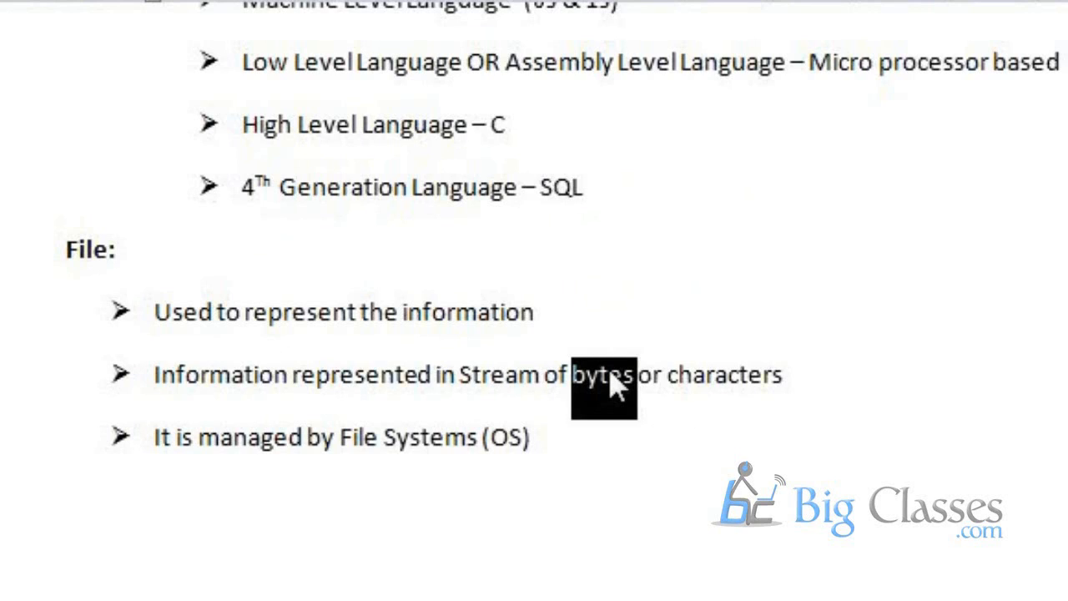
mouse_move(290, 442)
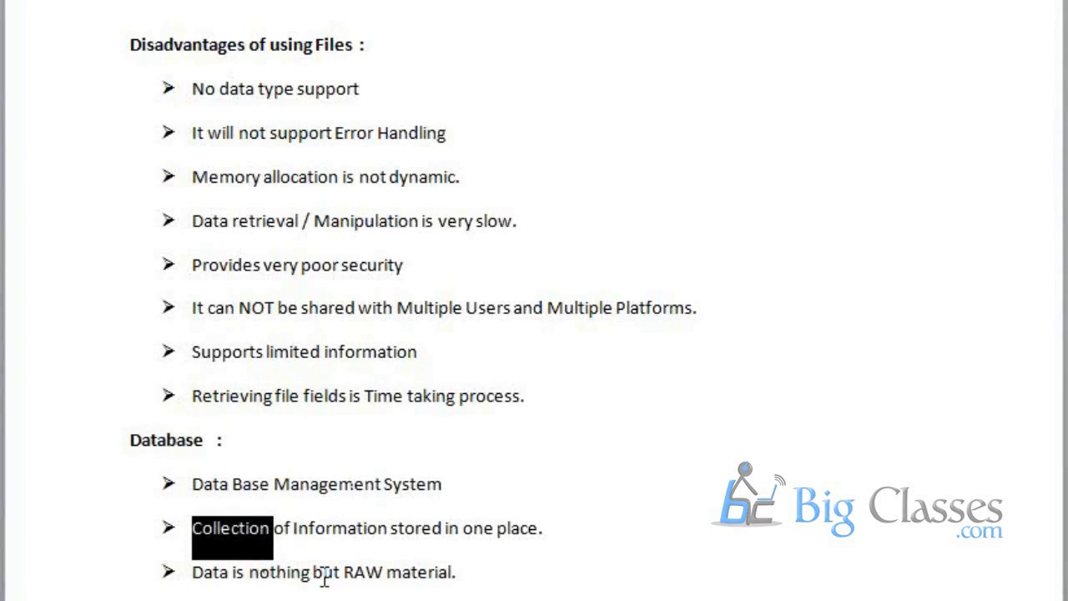
scroll("down", 3)
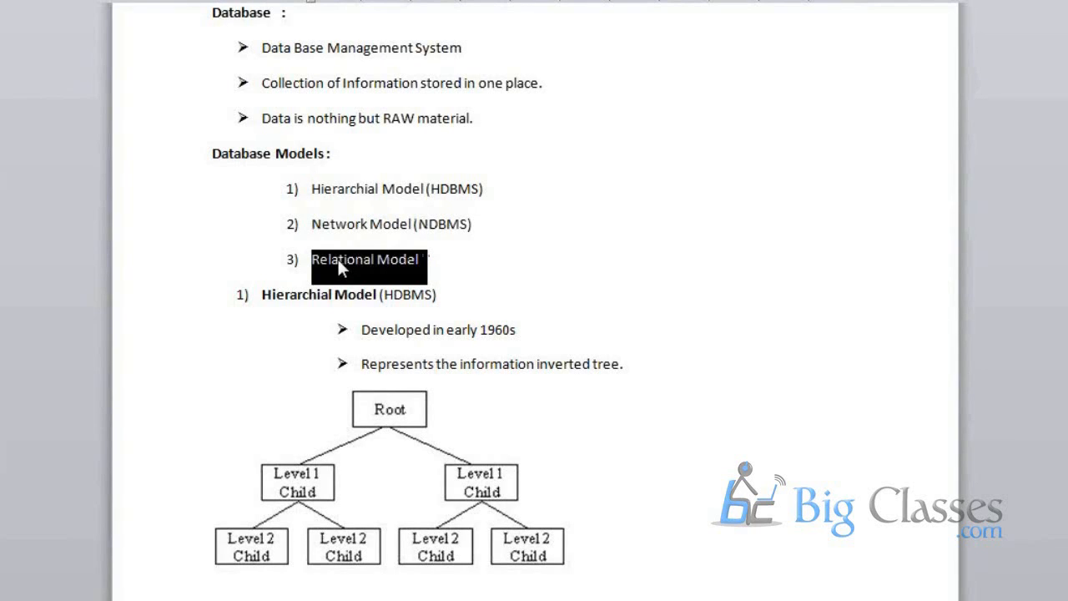
mouse_move(314, 300)
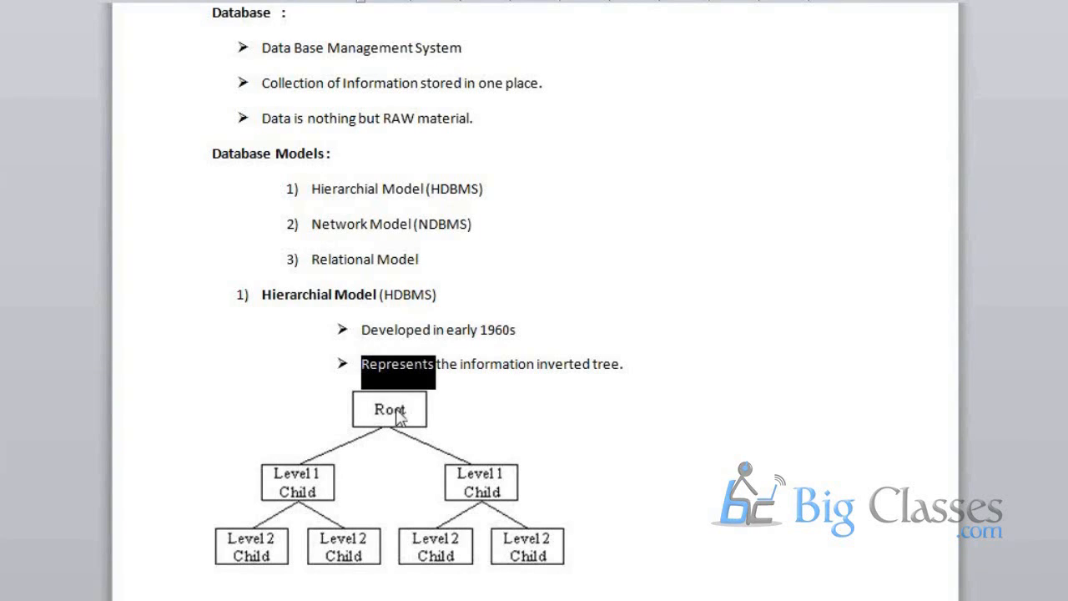
mouse_move(394, 434)
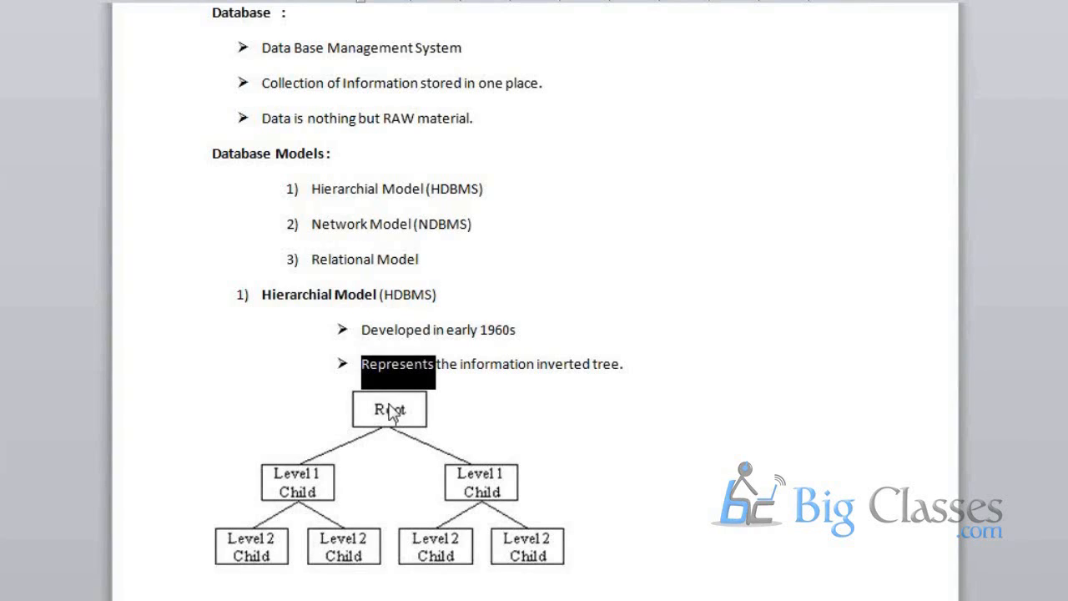
left_click(387, 411)
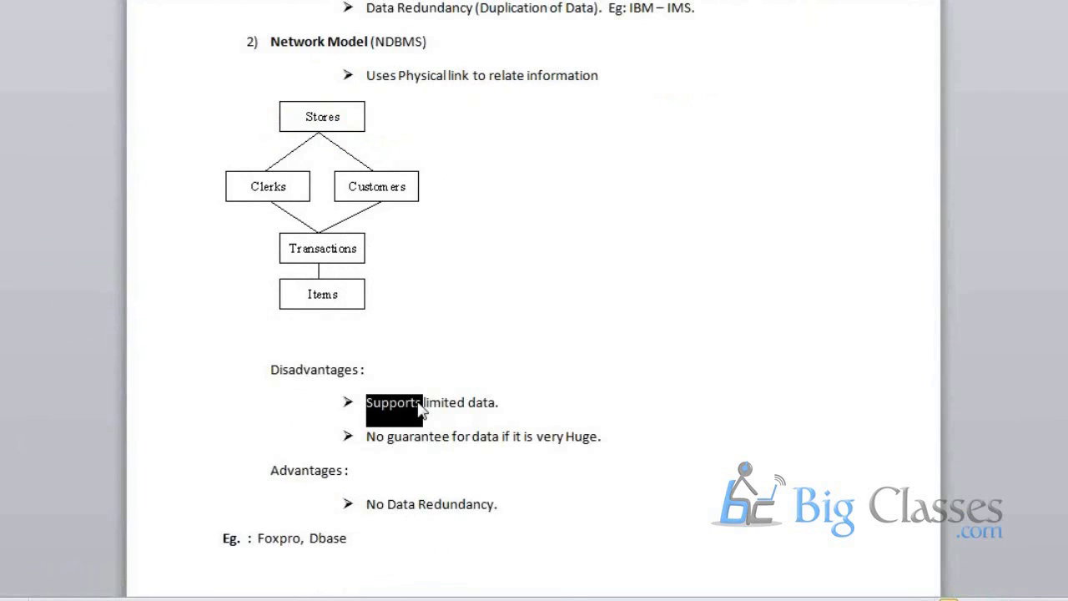
double_click(417, 438)
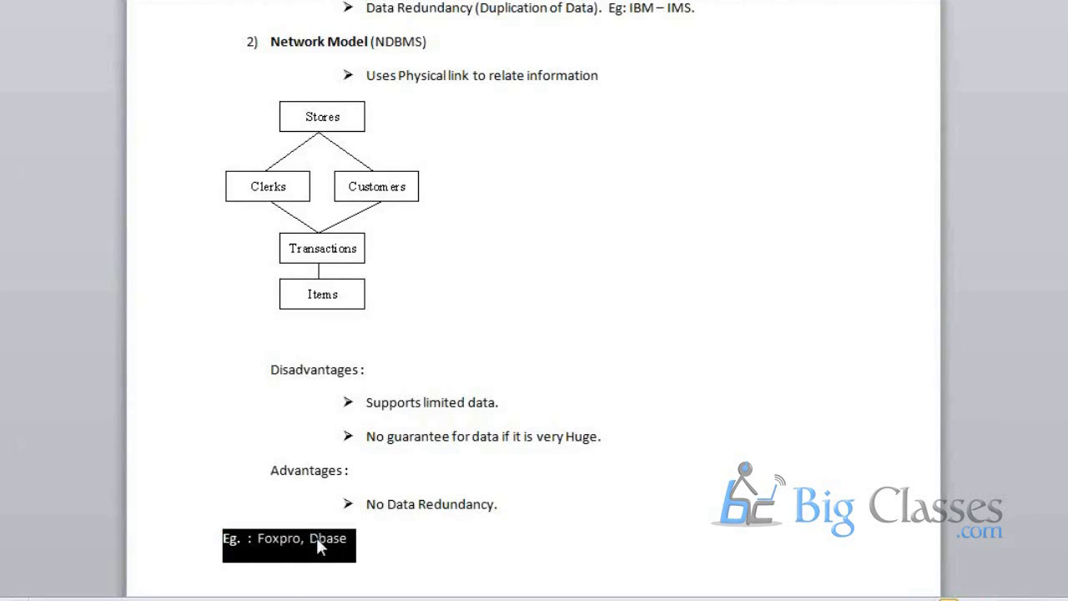
left_click(331, 563)
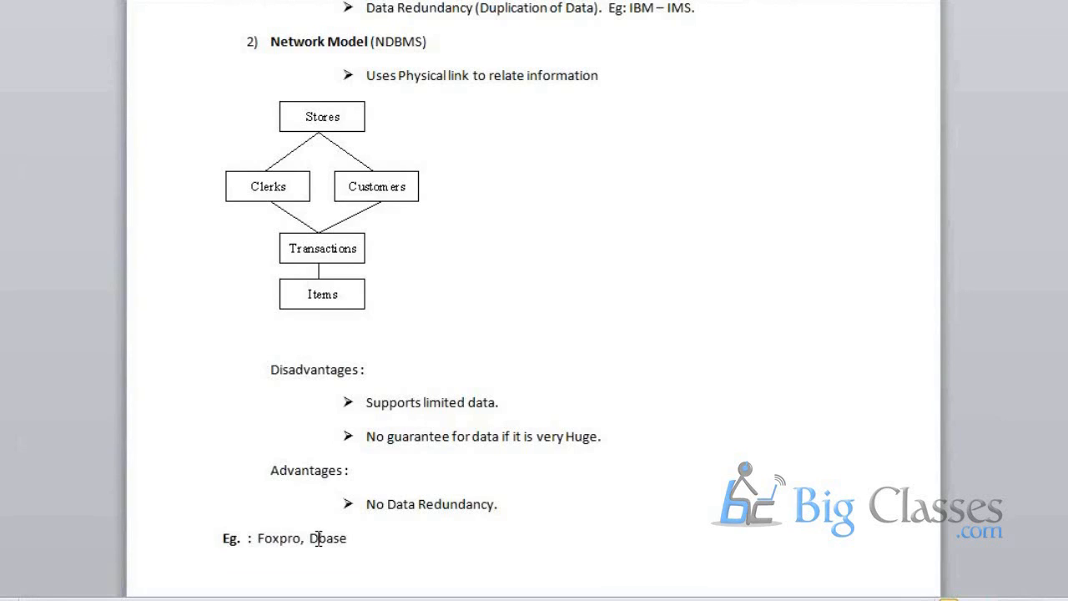
- Bring the Oracle Corporation Material book list into view and select its SQL and PL/SQL titles one by one
scroll("down", 3)
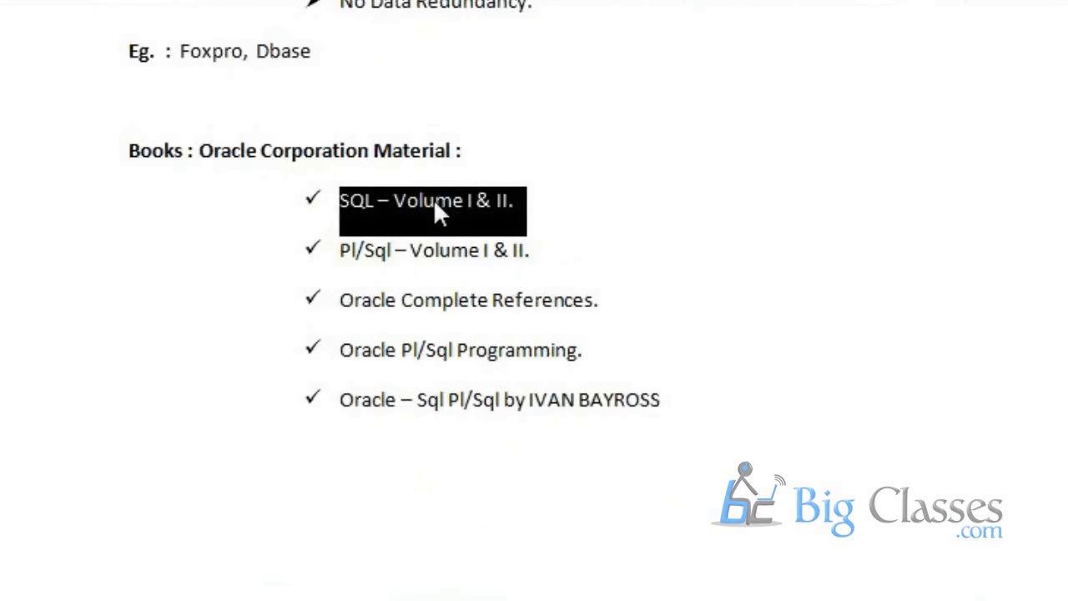
mouse_move(497, 221)
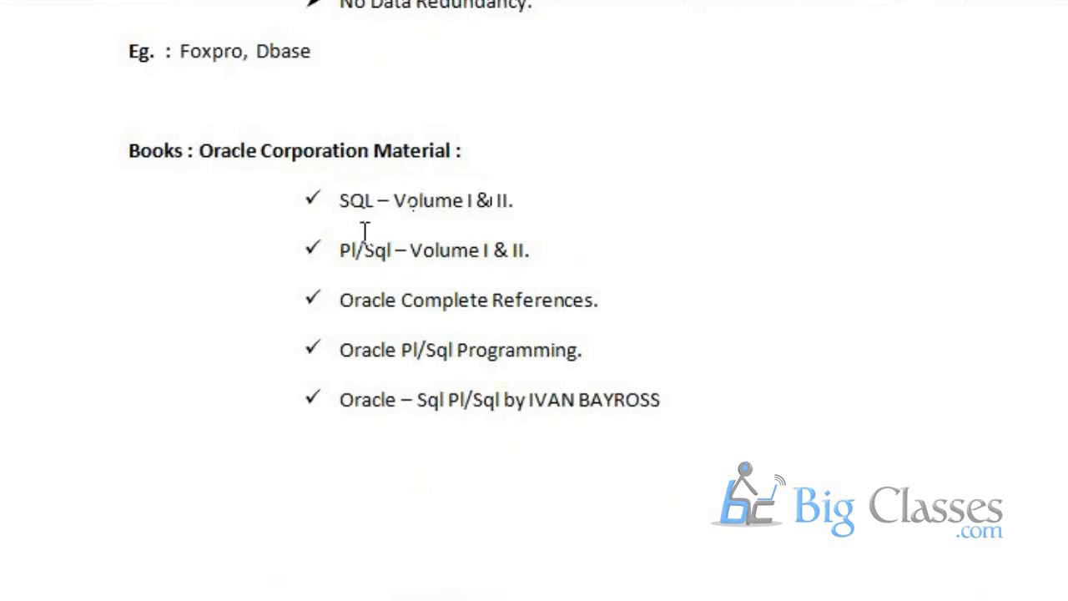
double_click(377, 251)
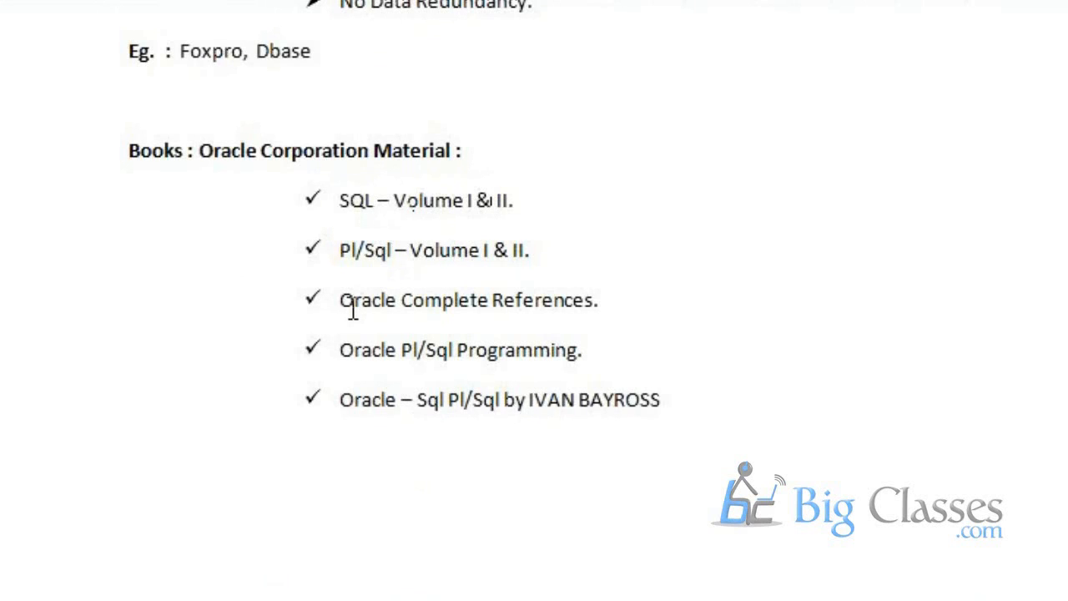
double_click(369, 301)
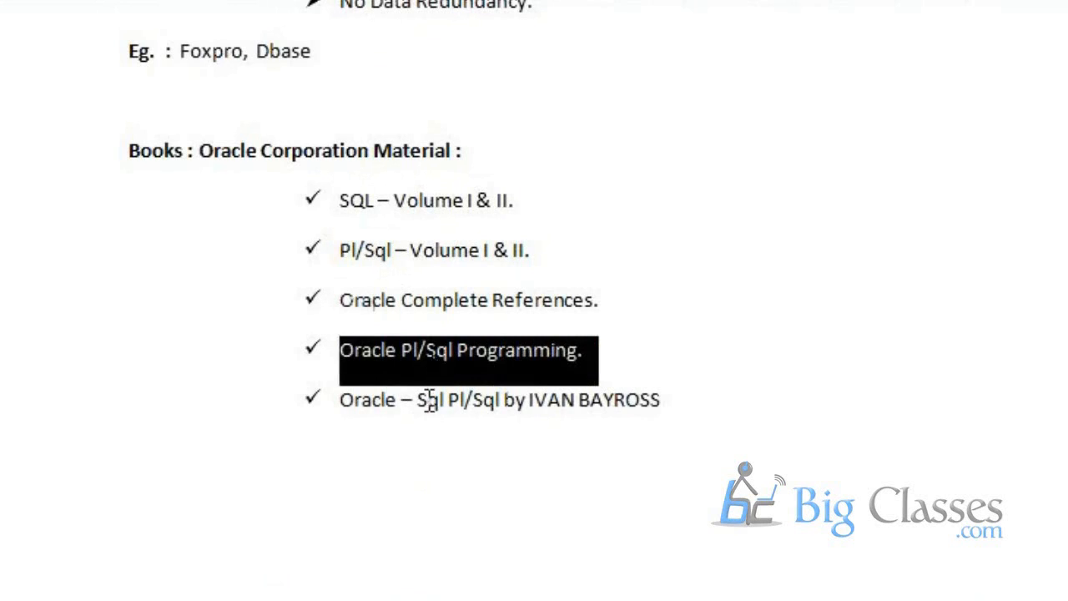
double_click(429, 401)
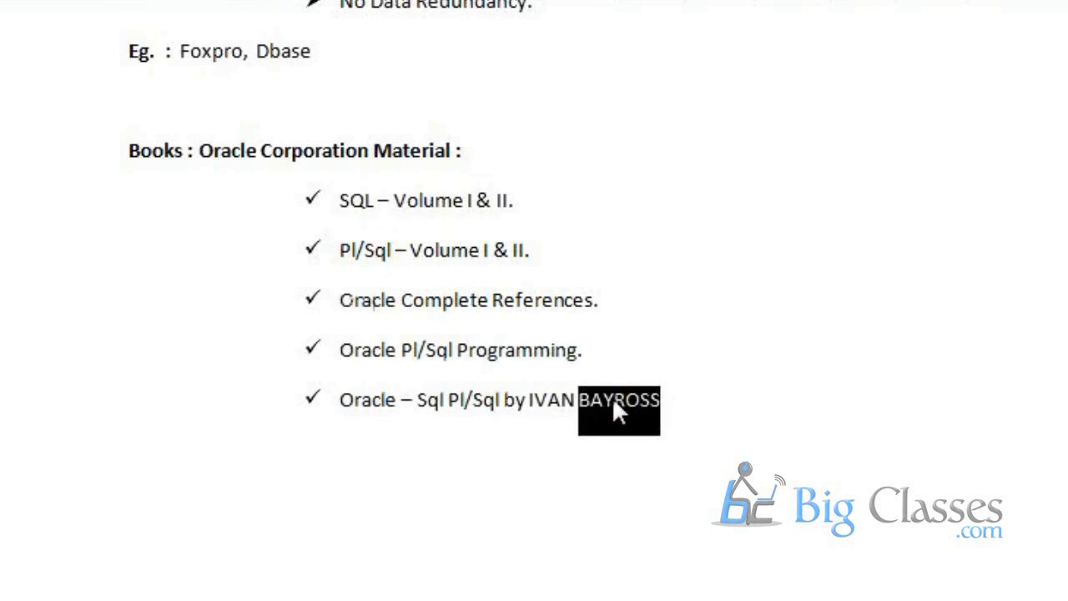
mouse_move(621, 426)
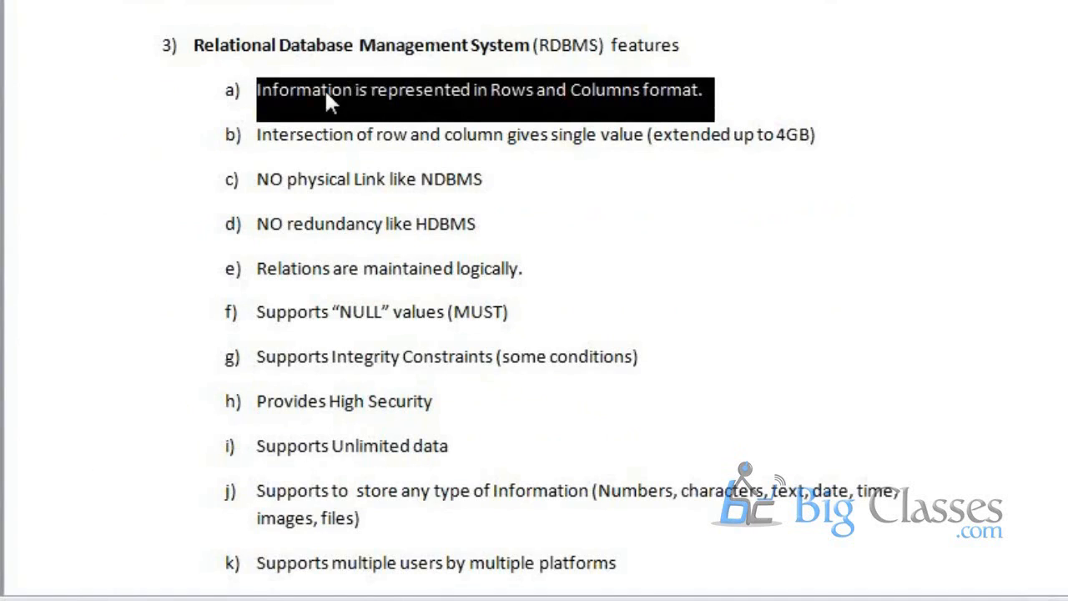
mouse_move(330, 132)
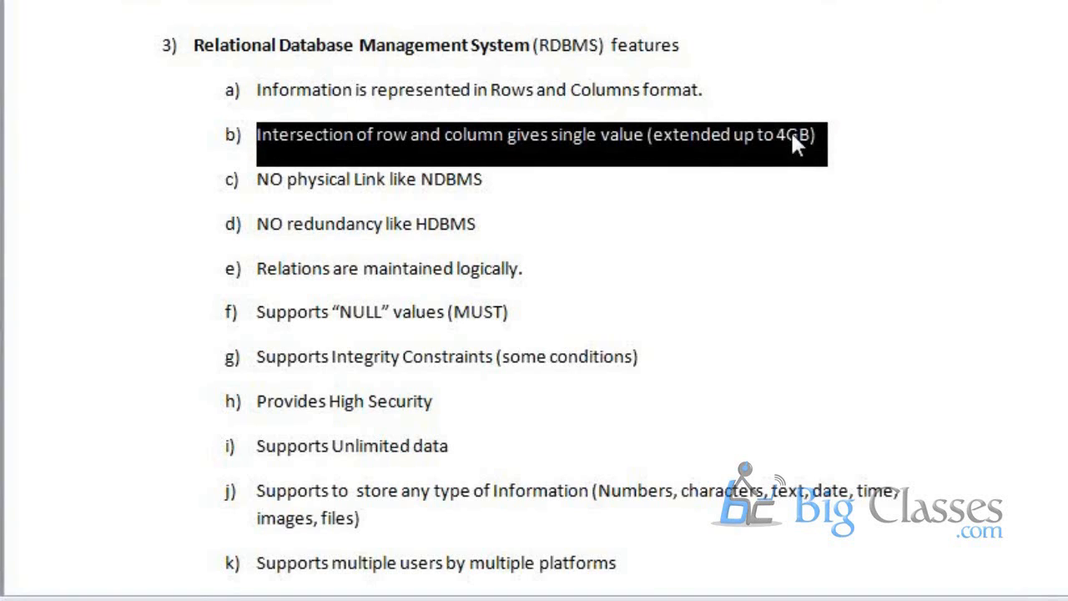
mouse_move(315, 194)
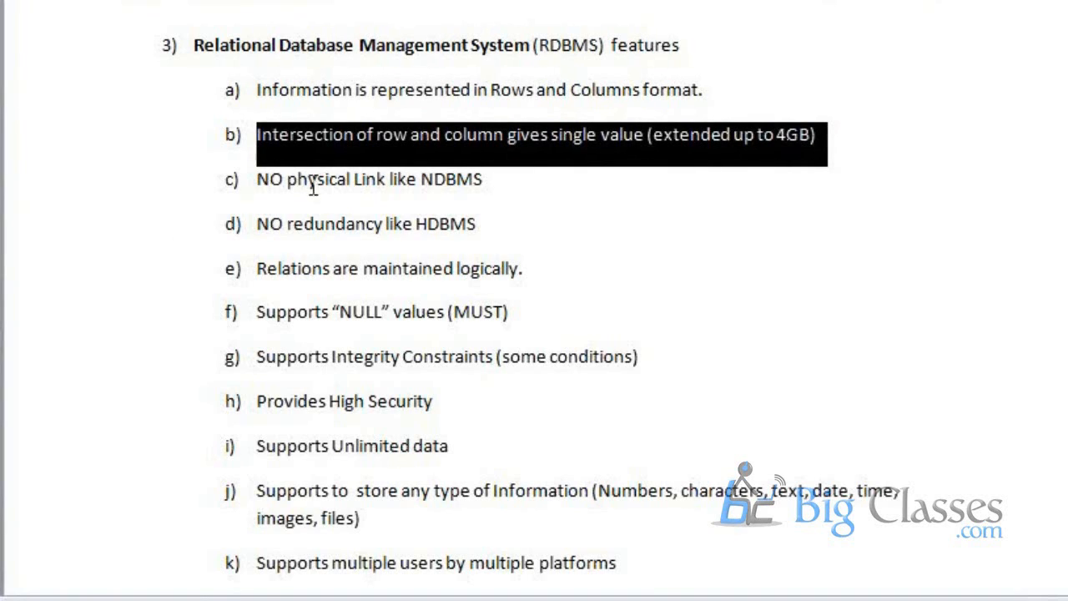
mouse_move(334, 165)
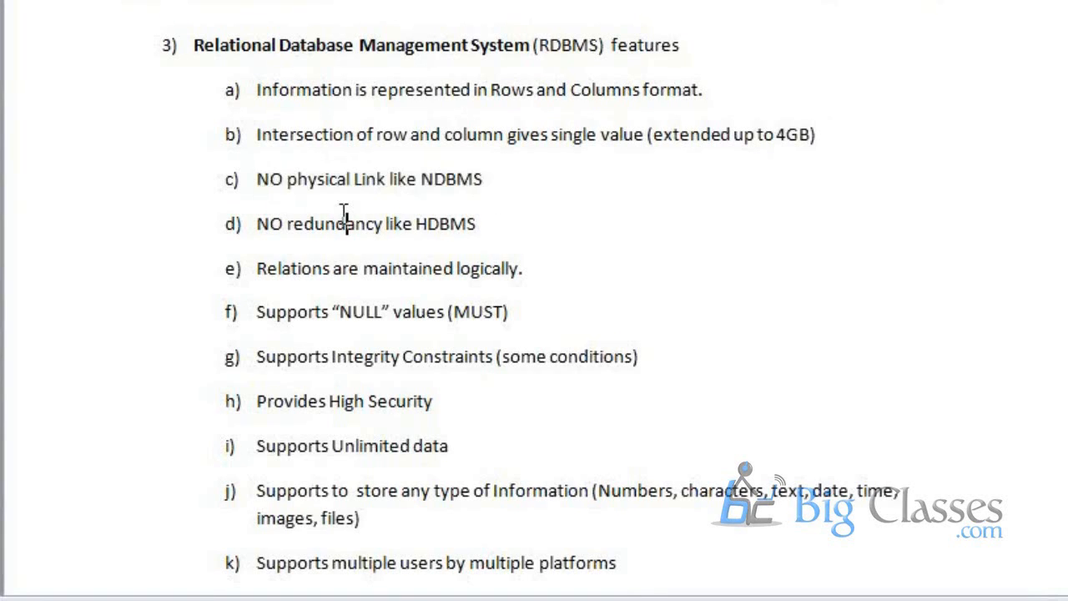
double_click(330, 224)
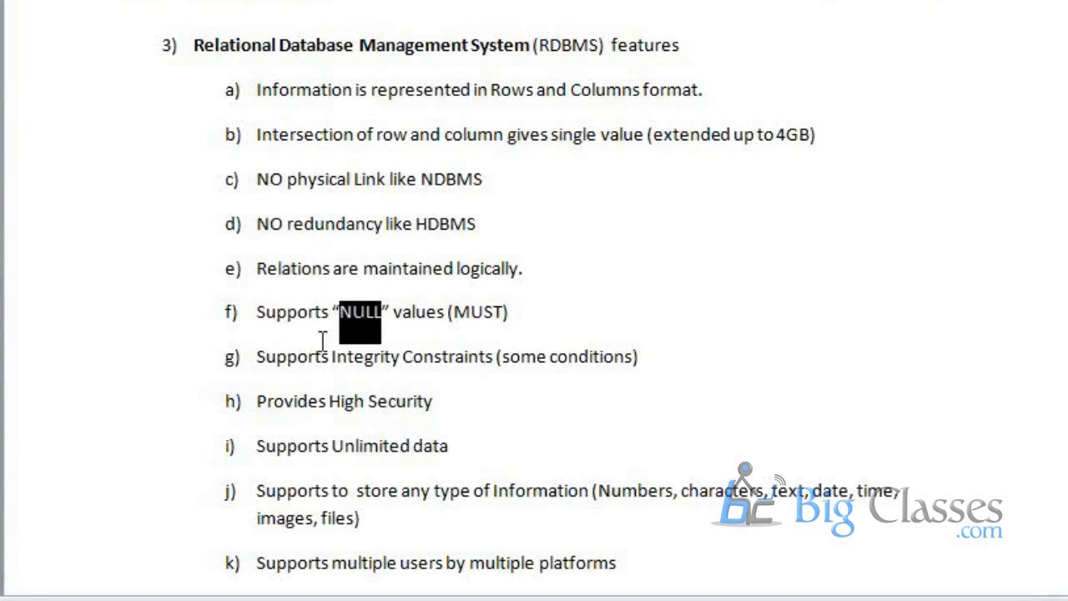
mouse_move(368, 327)
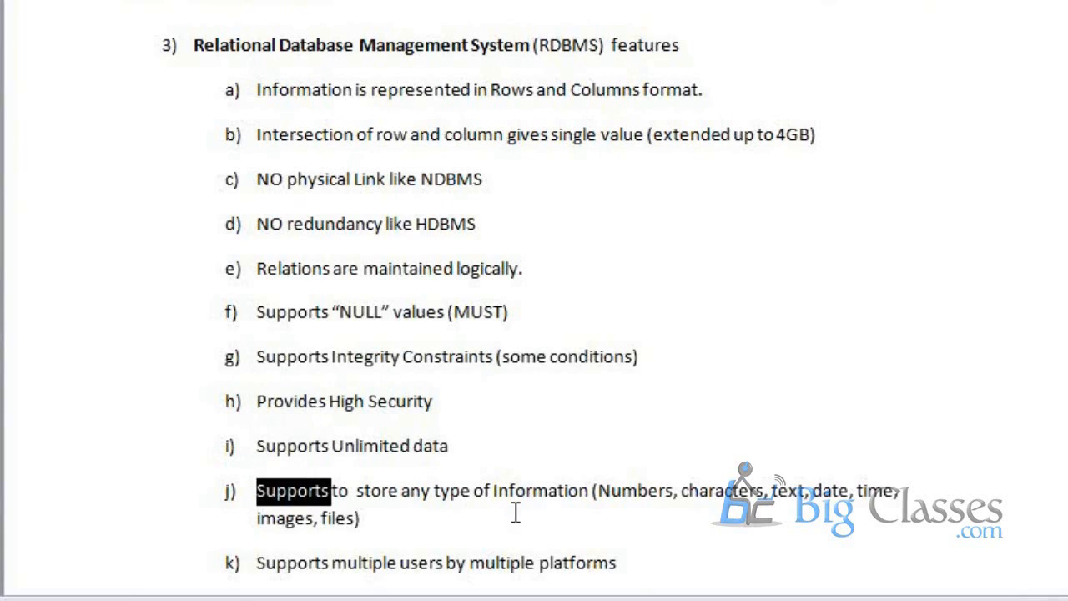
mouse_move(653, 501)
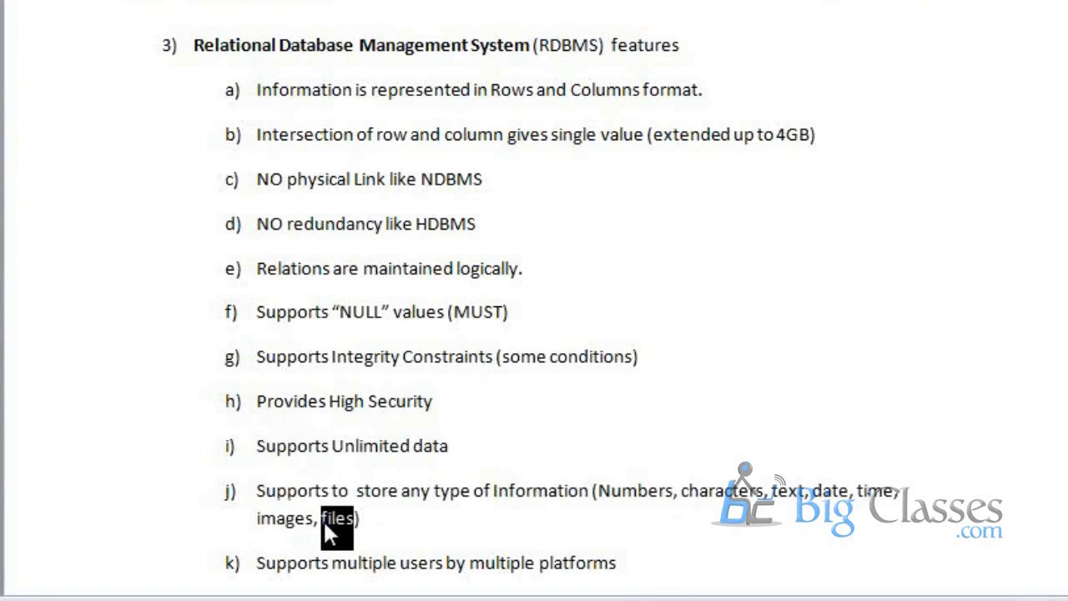
mouse_move(387, 568)
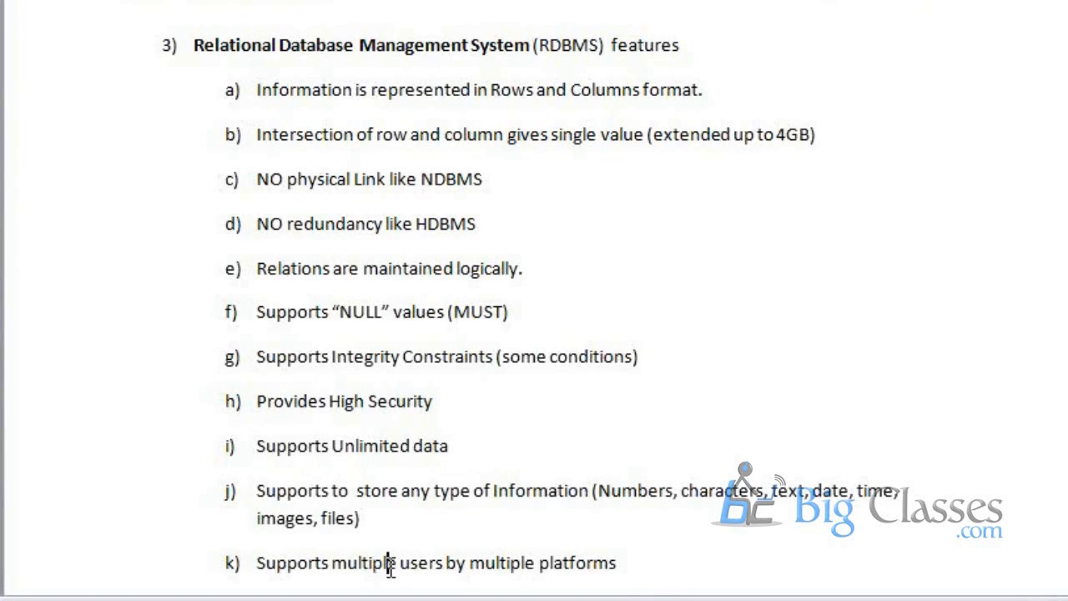
- Move down to RDBMS features l to n and the RDBMS Available list, selecting a word while explaining
scroll("down", 3)
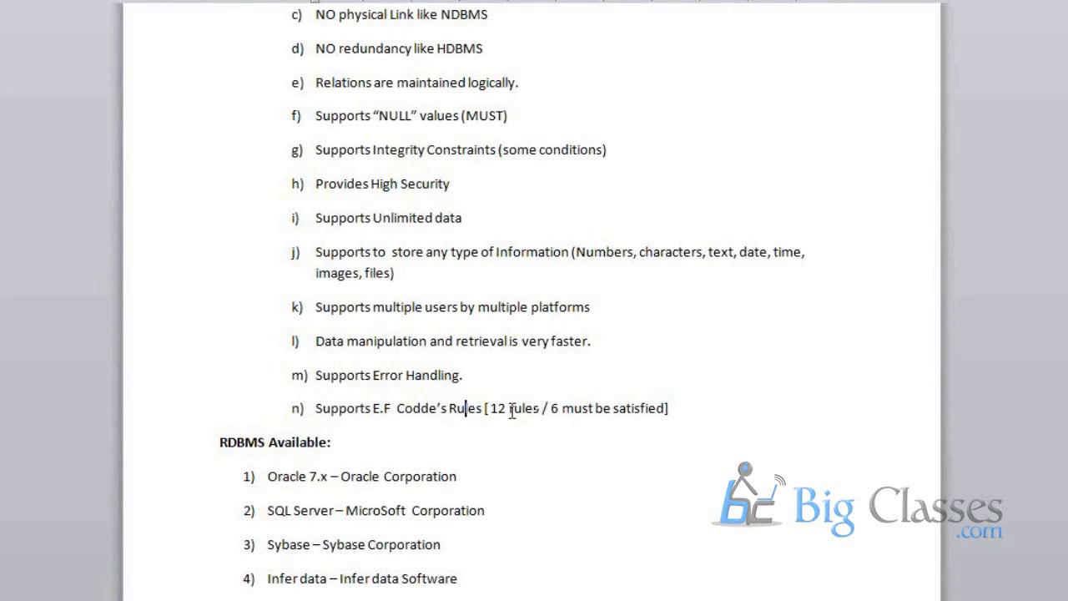
double_click(524, 409)
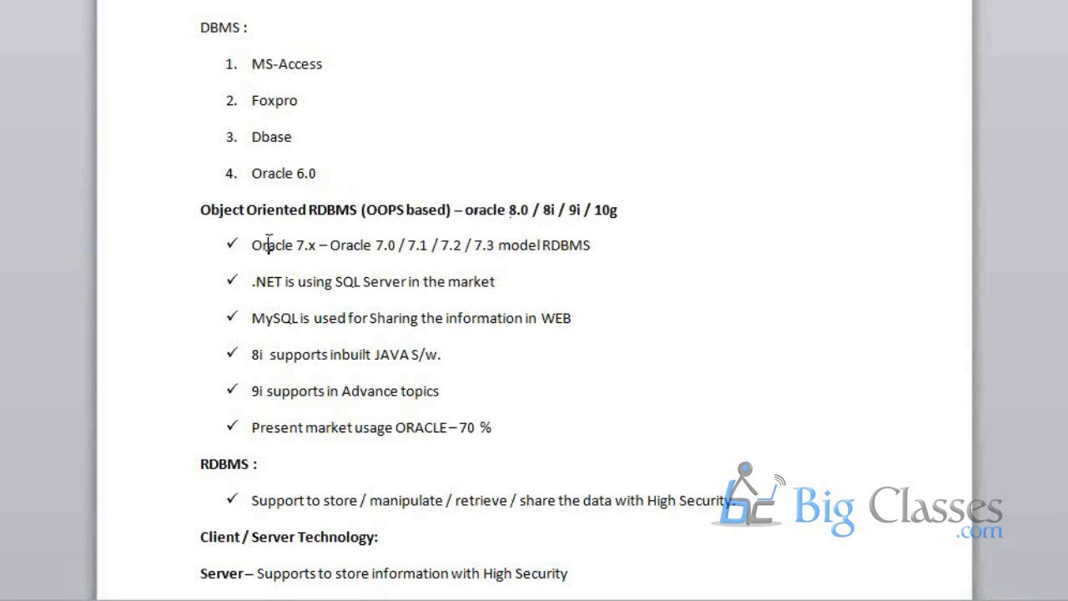
double_click(269, 247)
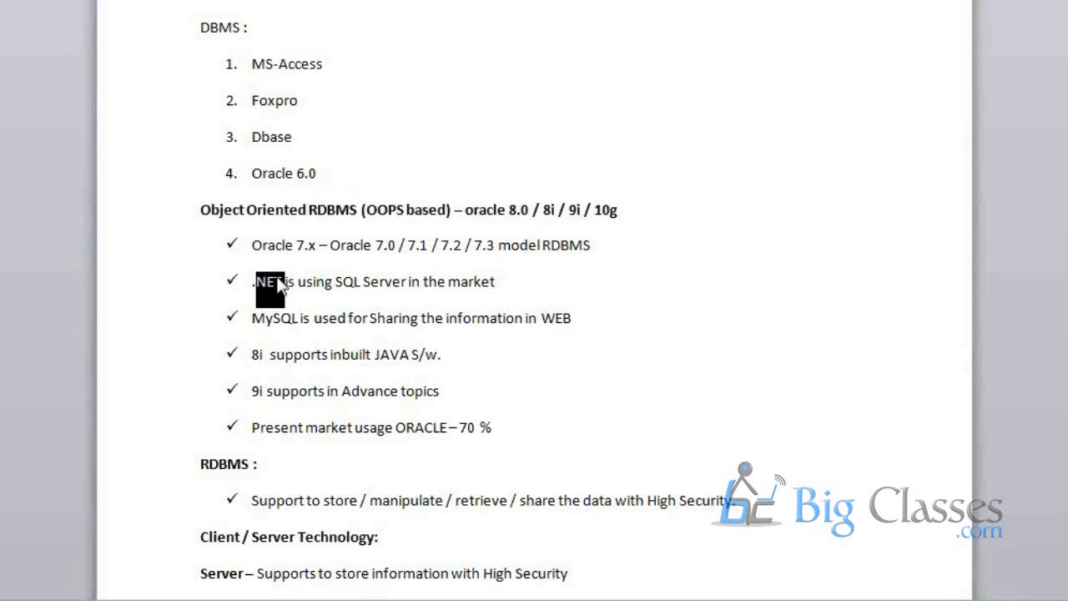
mouse_move(284, 319)
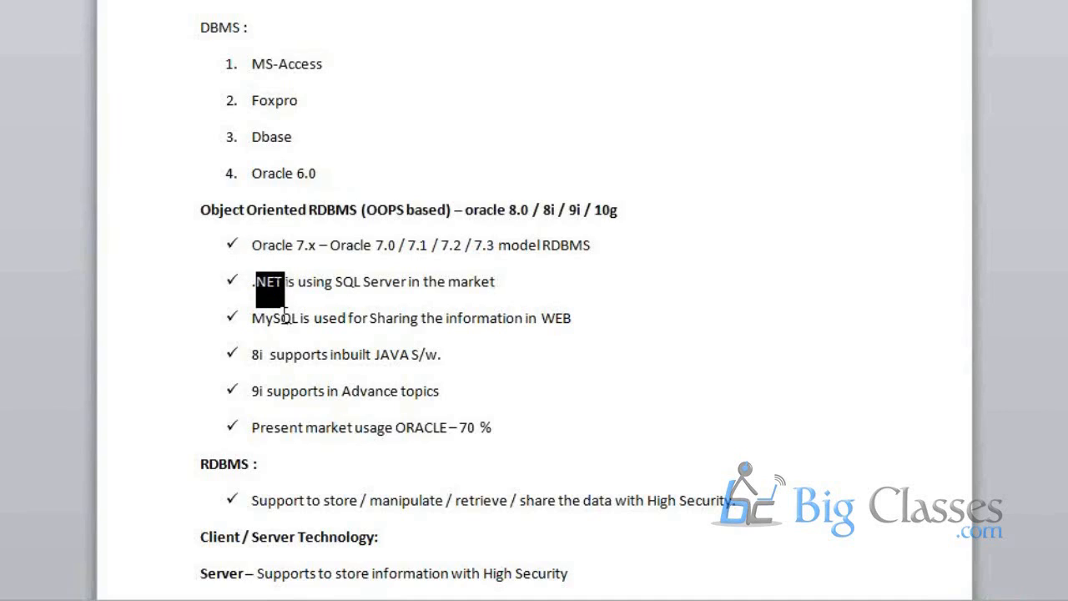
double_click(267, 324)
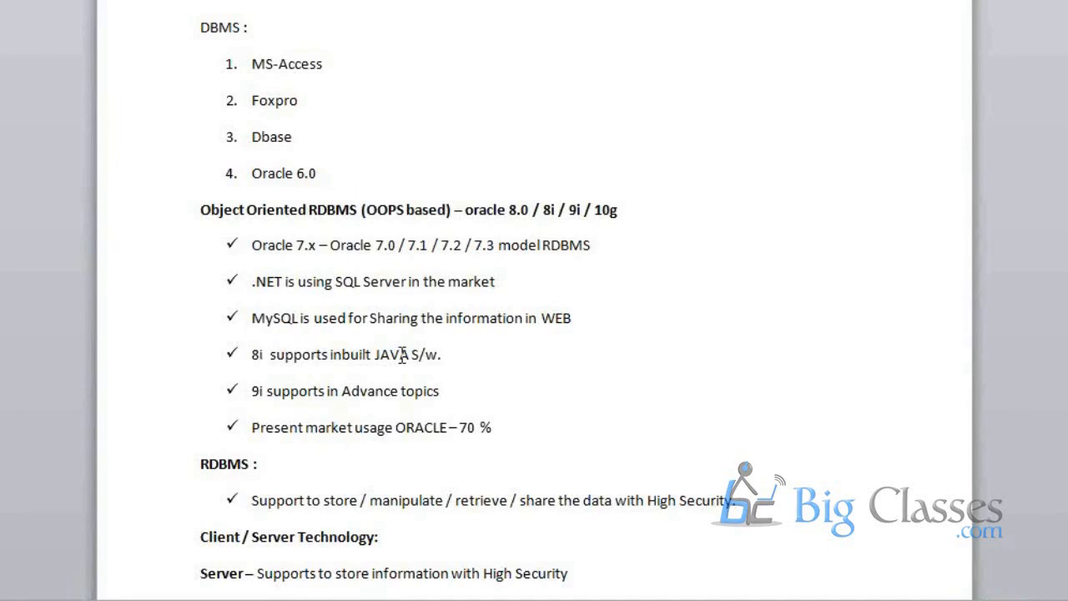
double_click(390, 354)
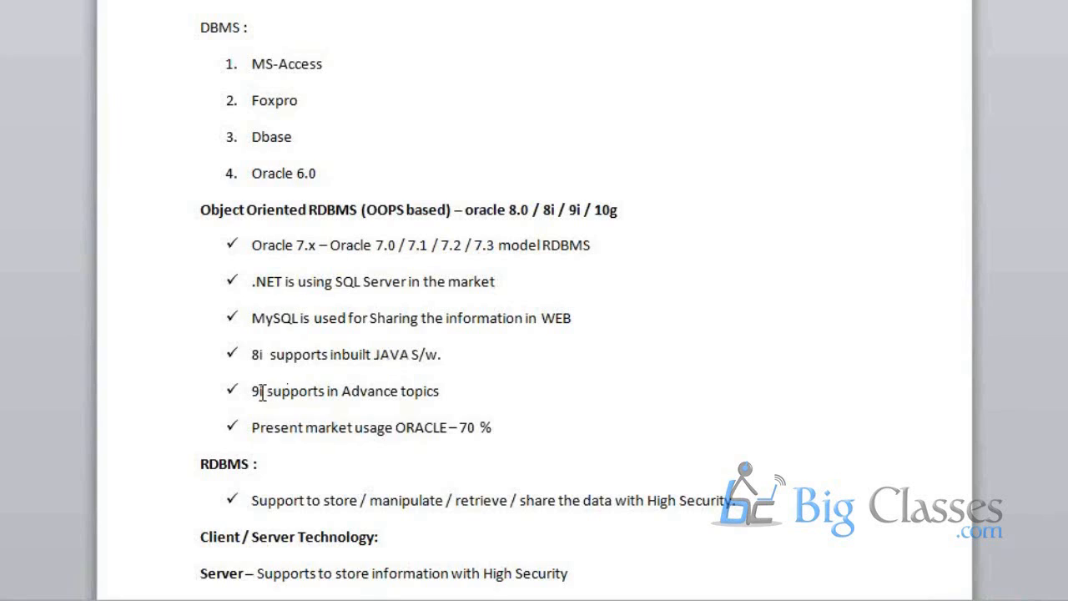
double_click(255, 390)
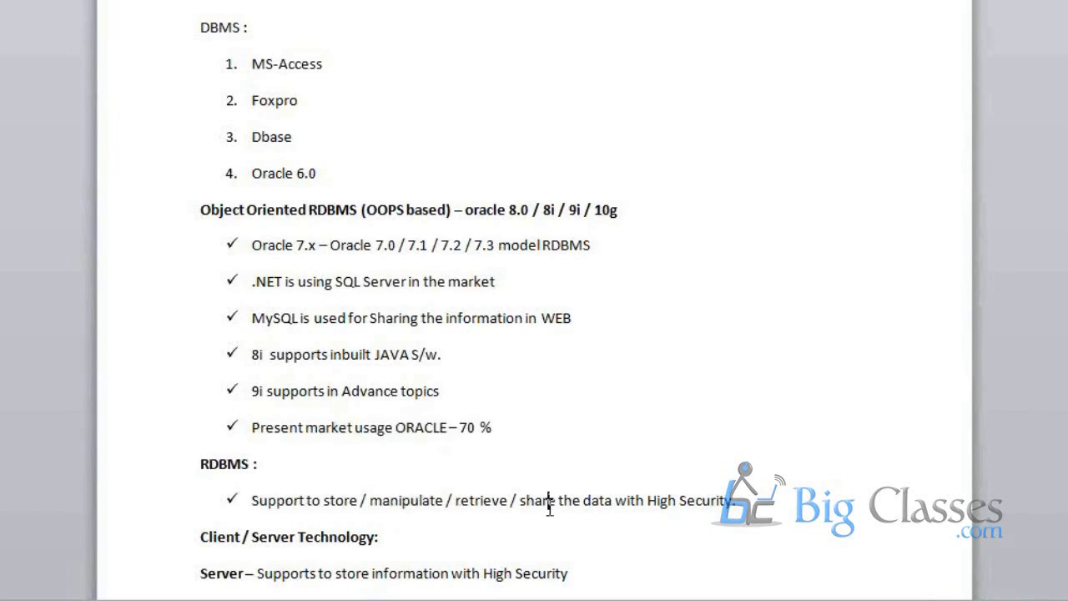
- Select a word in the features list and move down to the RDBMS Available products, Oracle to MySQL
double_click(550, 500)
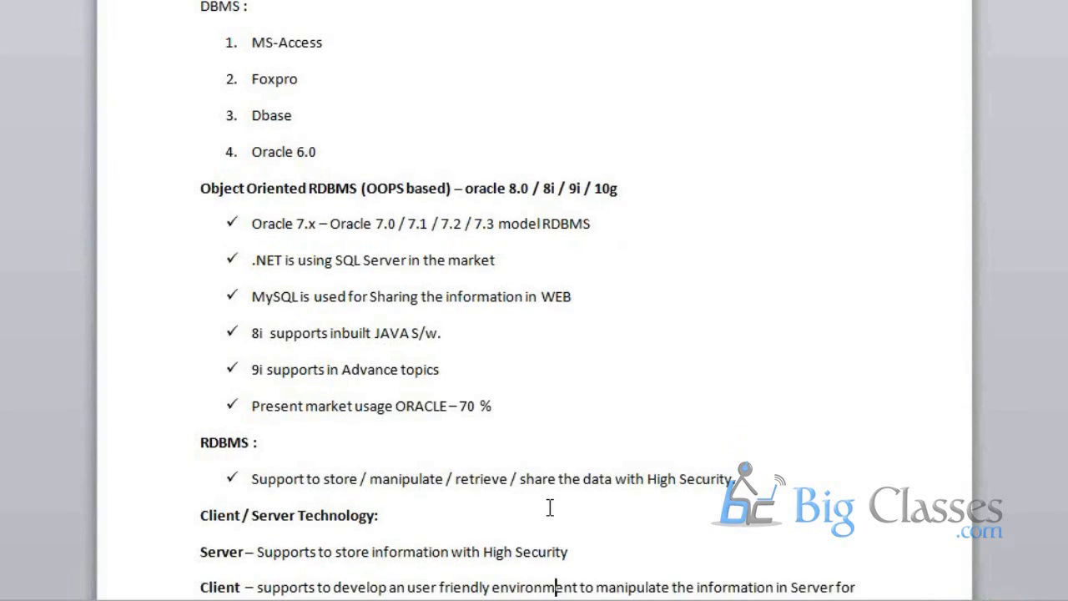
scroll("down", 3)
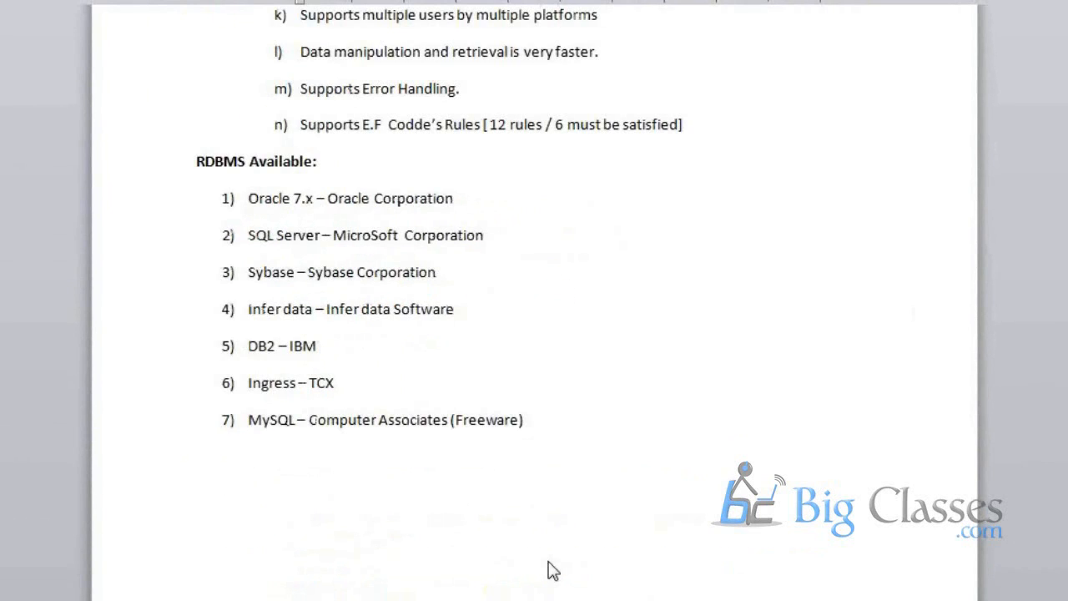